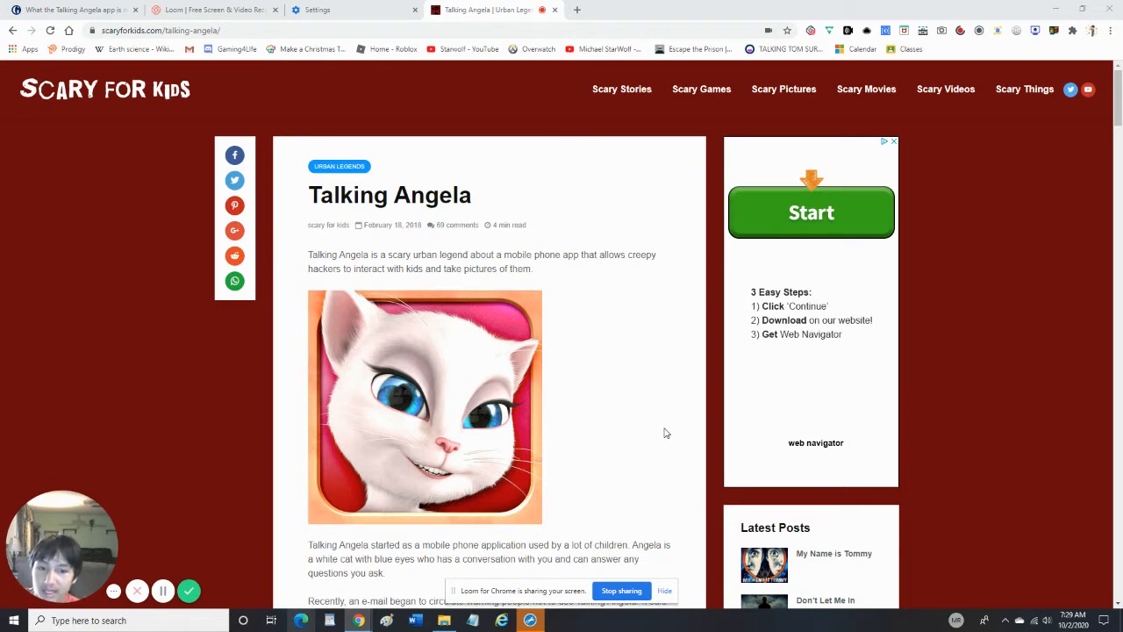
mouse_move(308, 478)
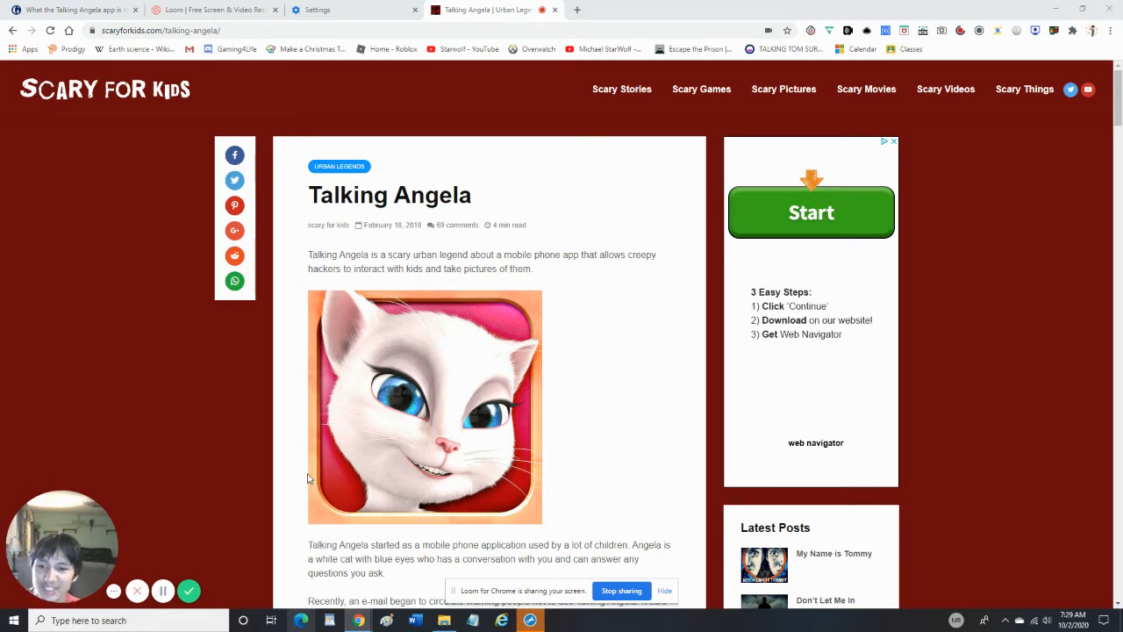
mouse_move(415, 400)
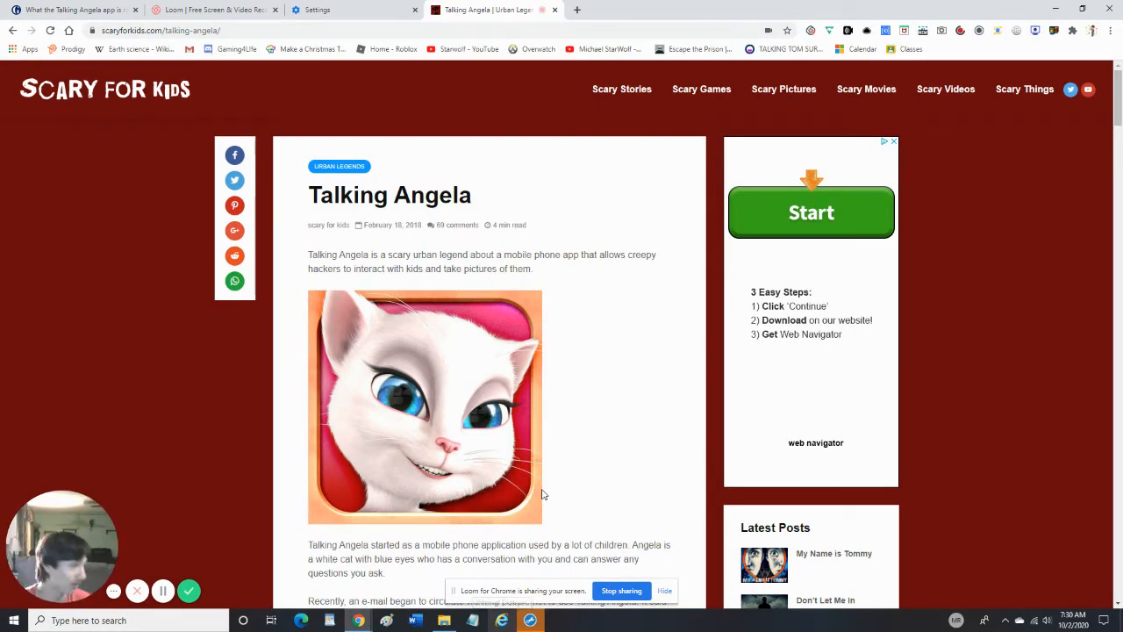
mouse_move(541, 494)
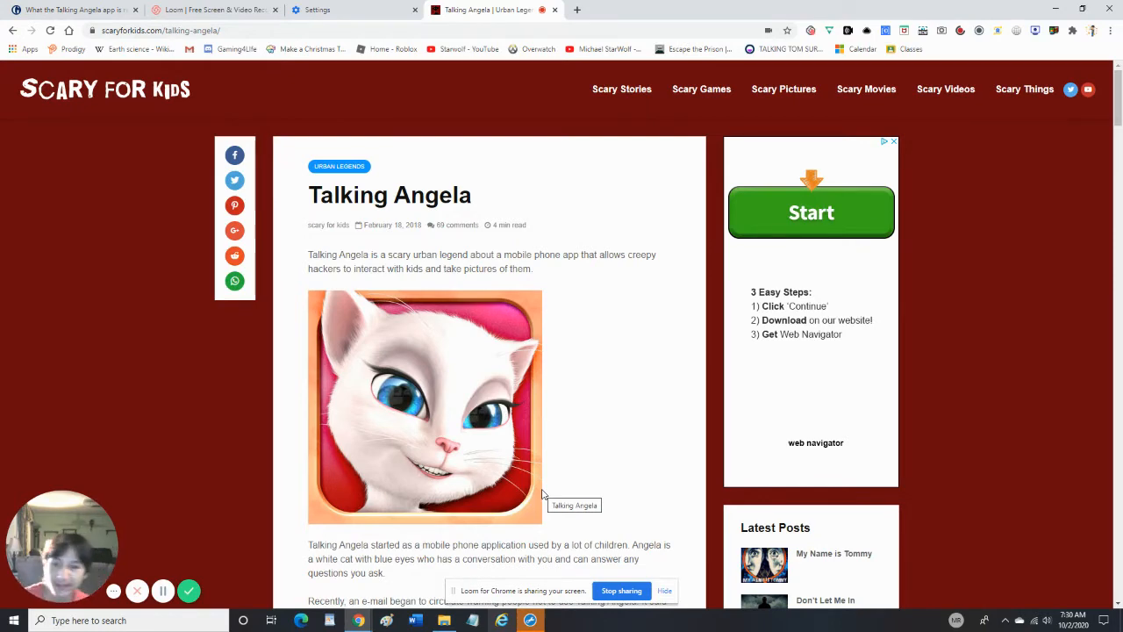
scroll("down", 3)
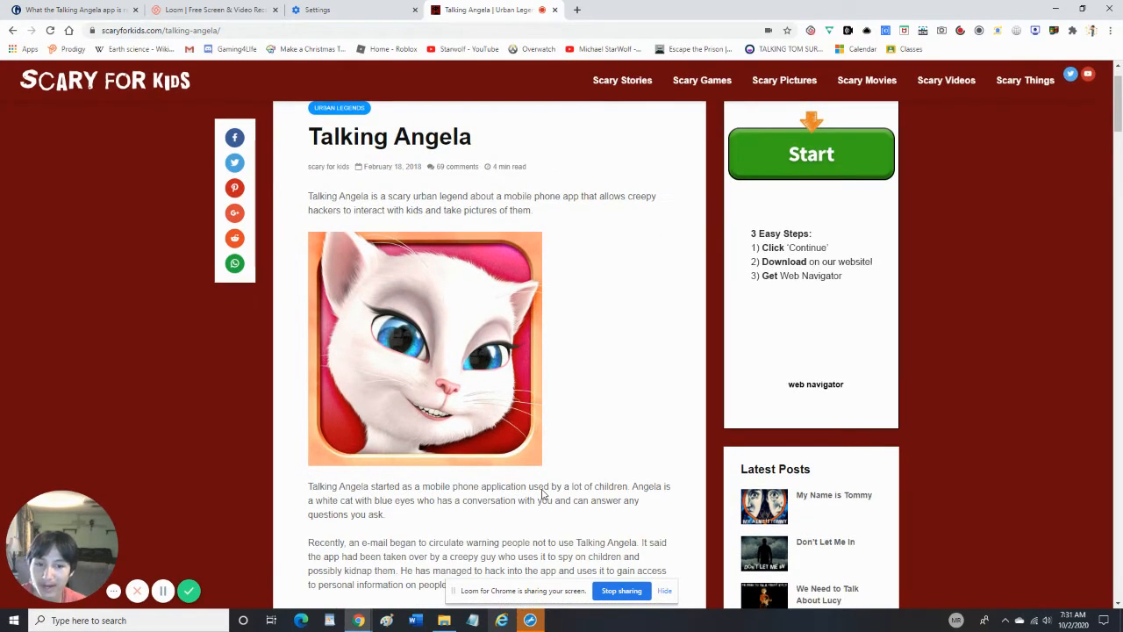
mouse_move(404, 316)
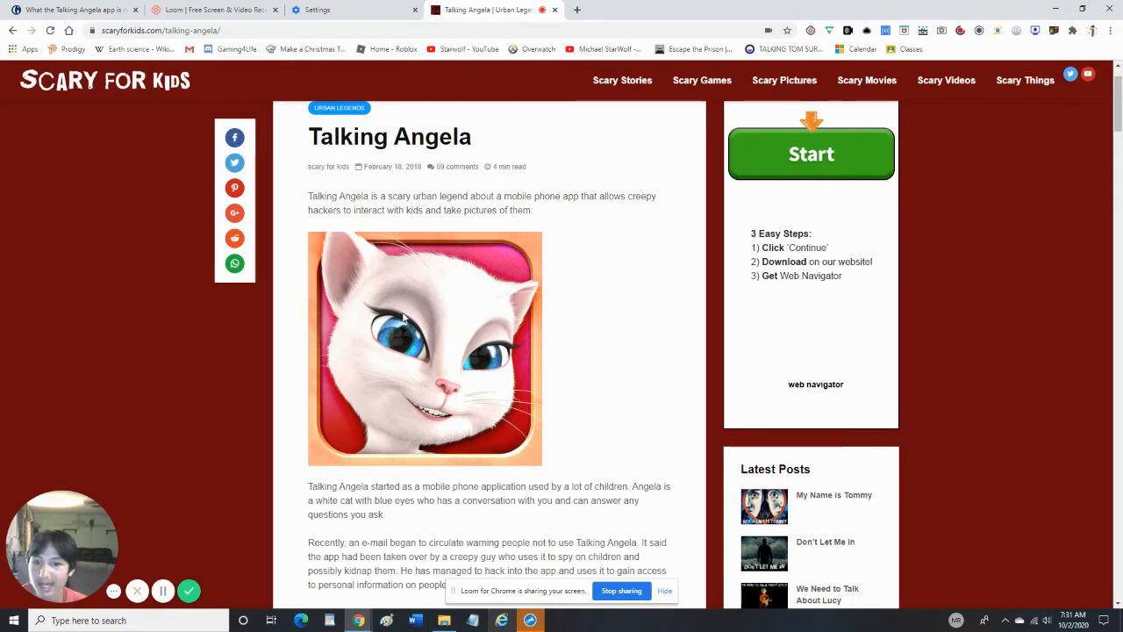
mouse_move(377, 202)
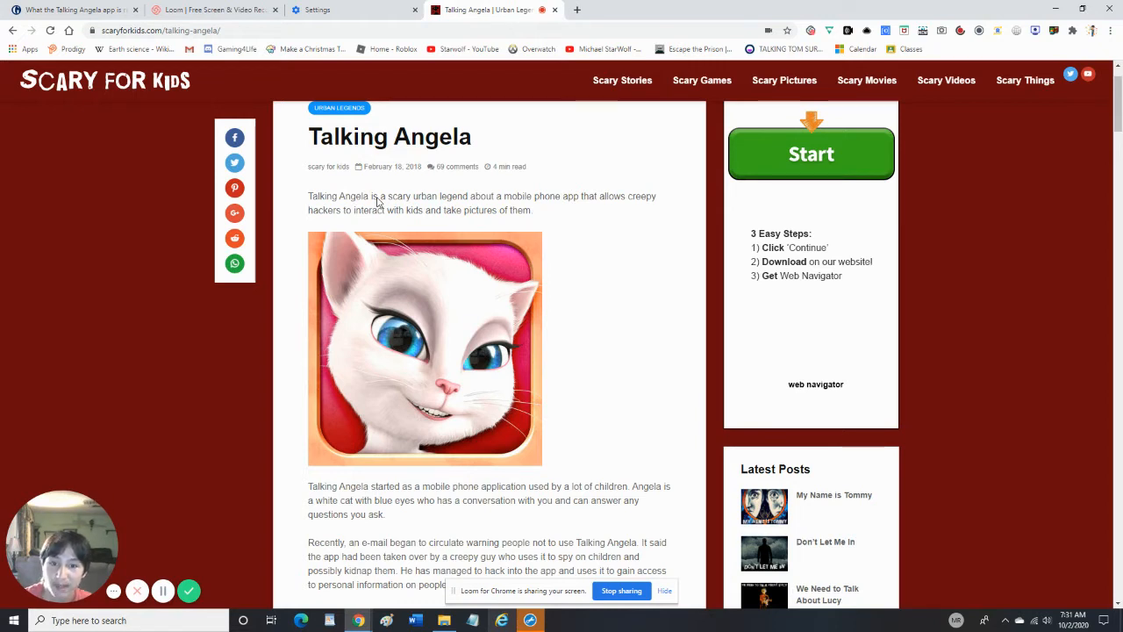
mouse_move(395, 372)
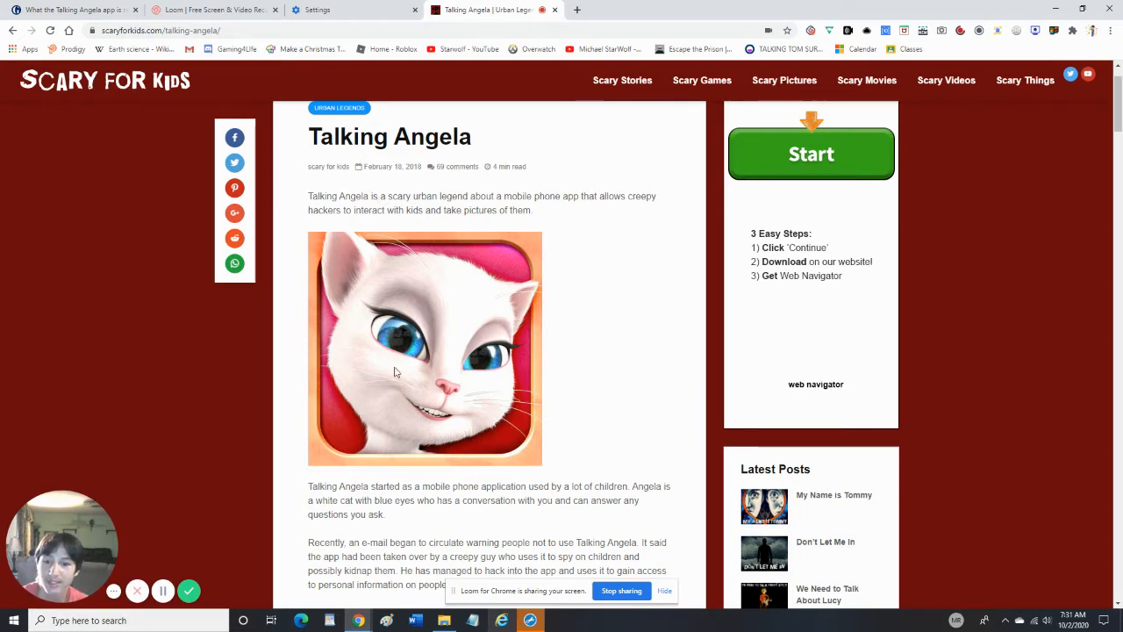
mouse_move(382, 398)
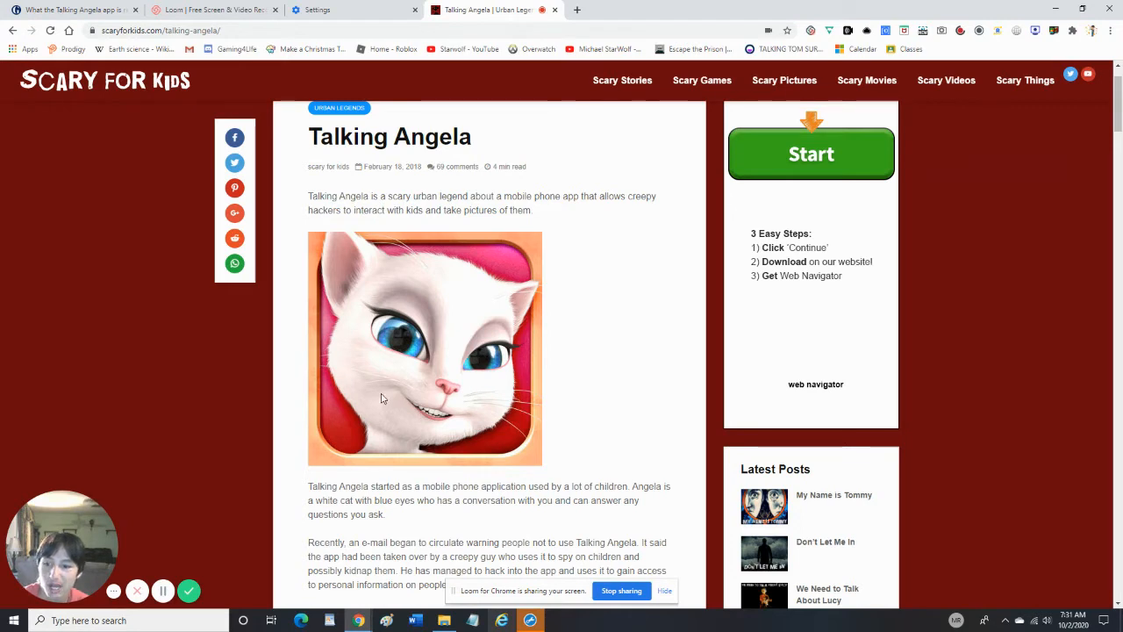
mouse_move(381, 398)
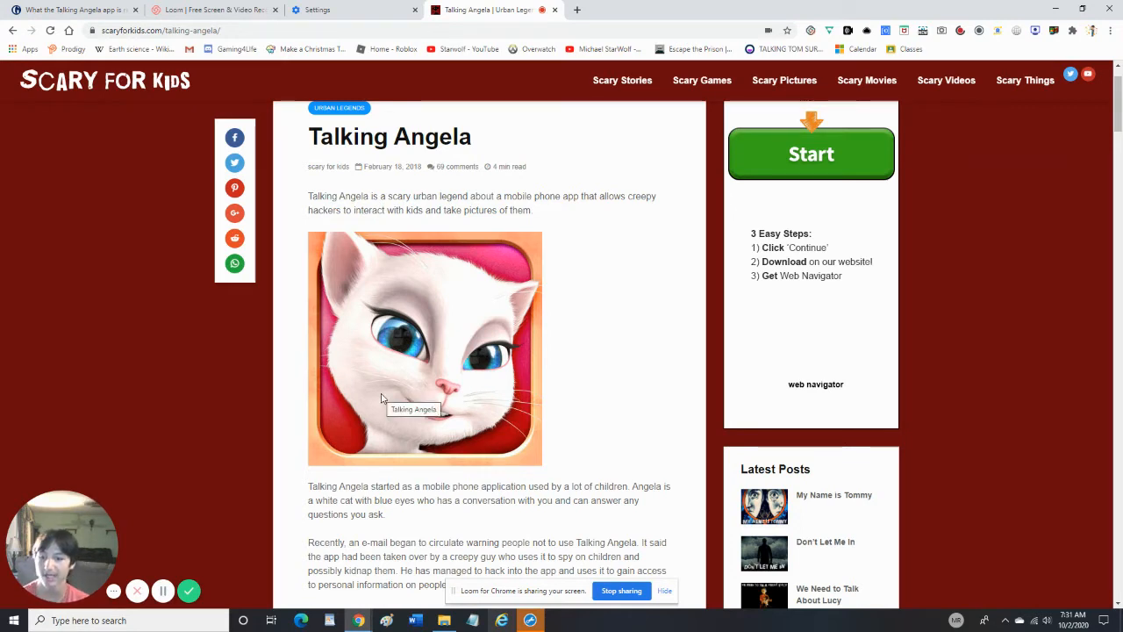
scroll("down", 3)
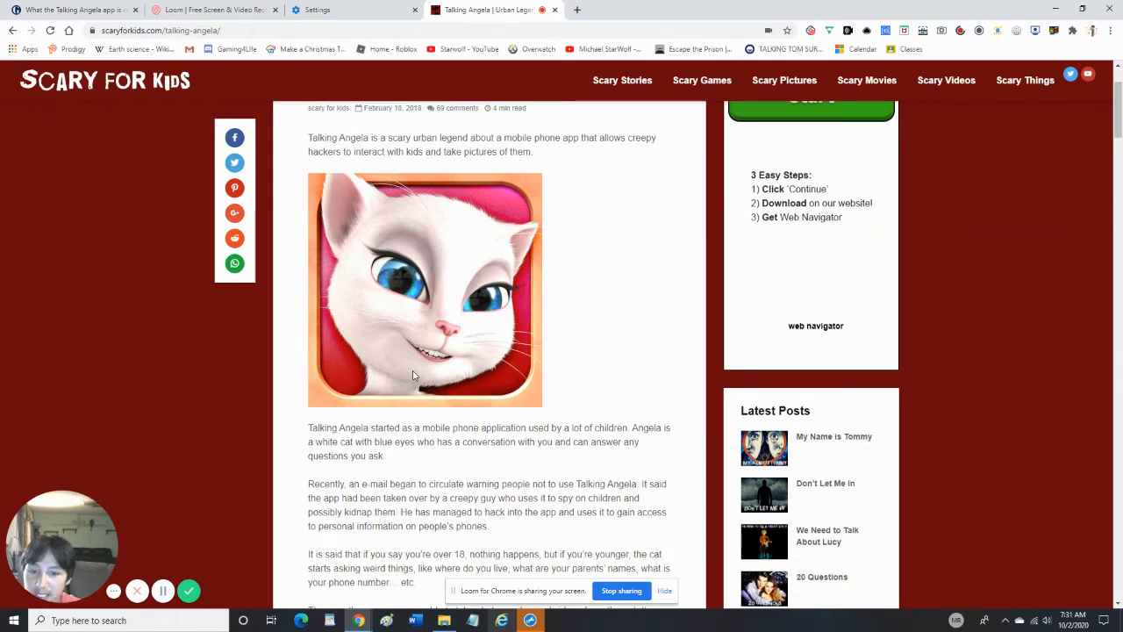
mouse_move(468, 444)
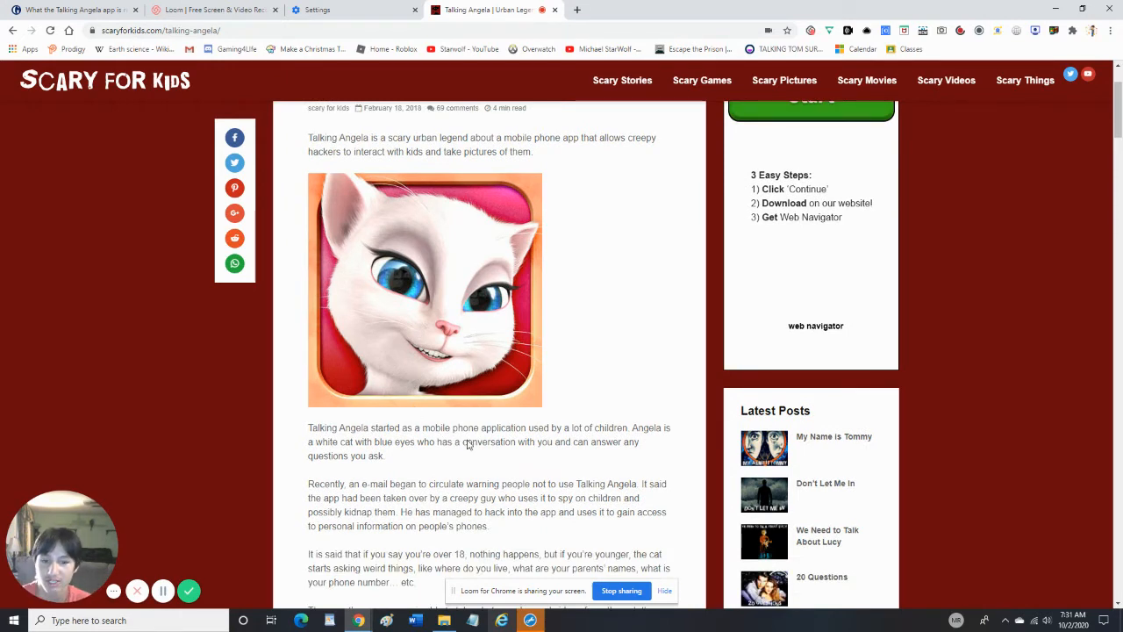
mouse_move(573, 418)
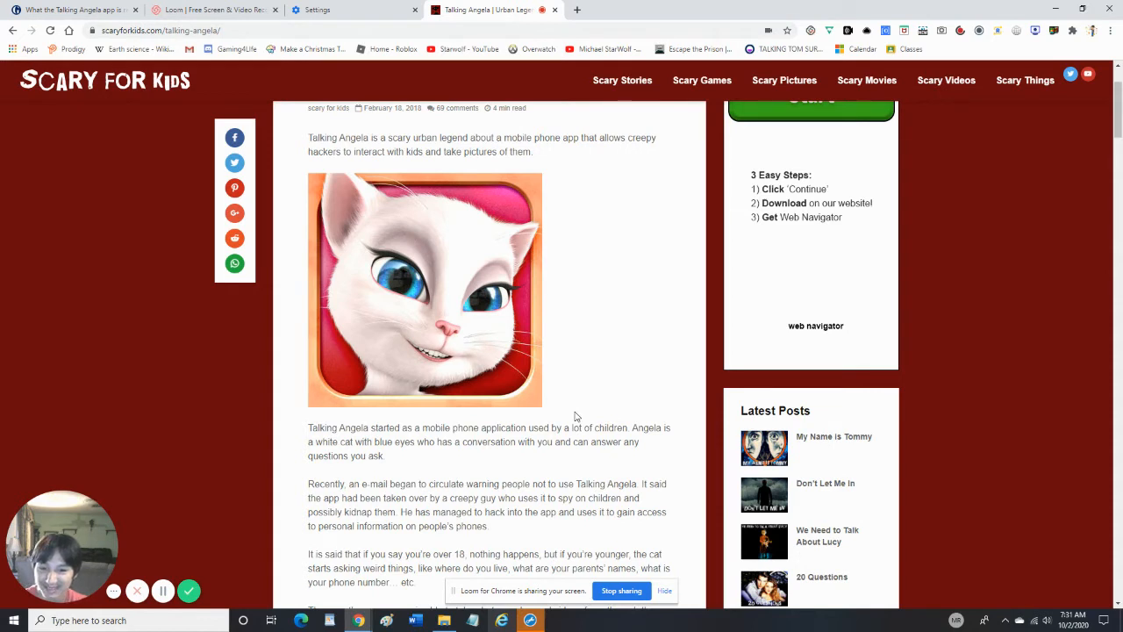
mouse_move(311, 475)
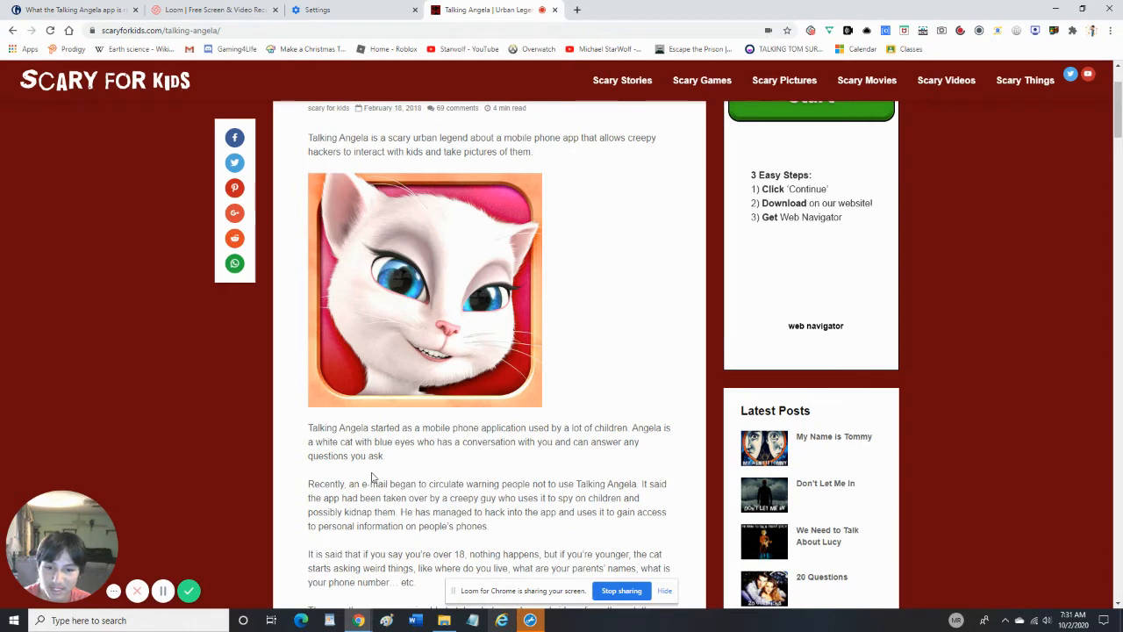
scroll("down", 3)
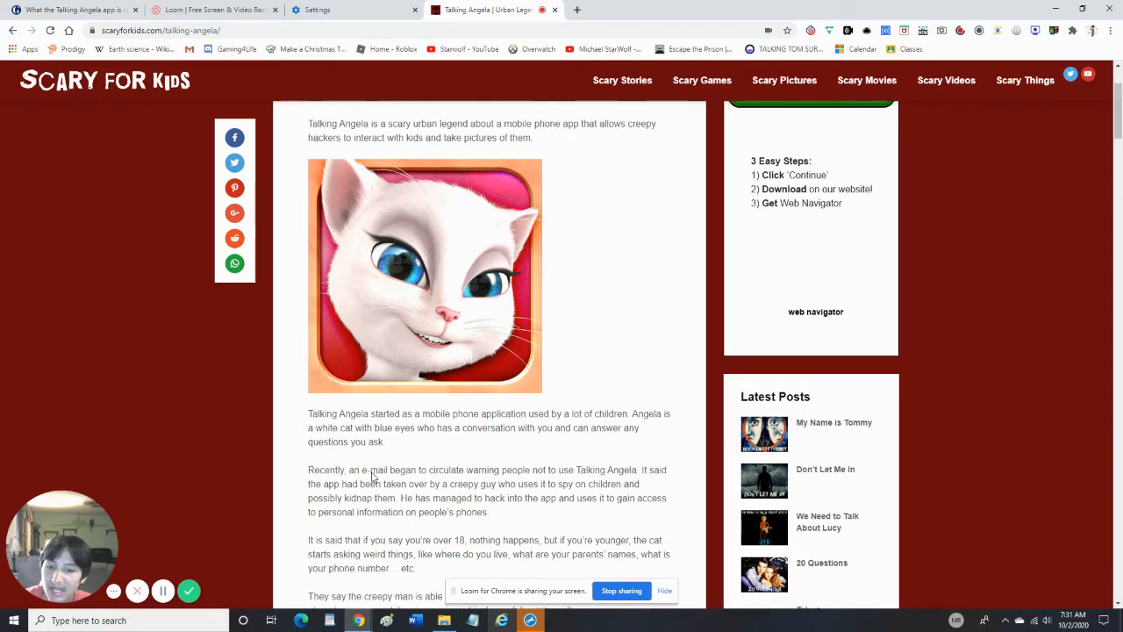
scroll("down", 3)
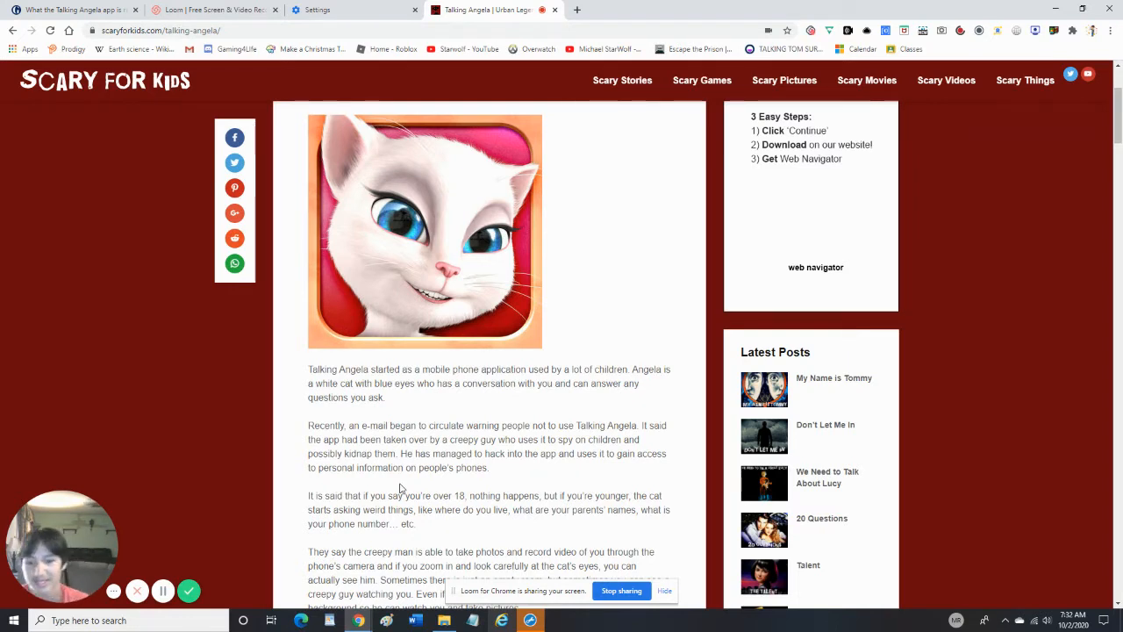
scroll("down", 3)
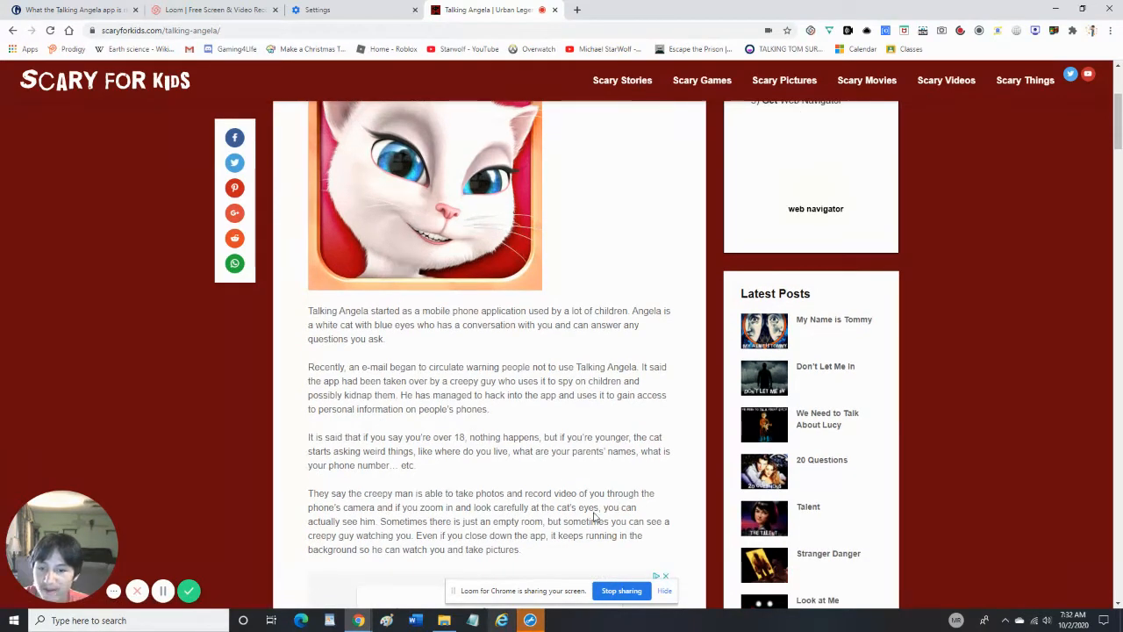
mouse_move(401, 510)
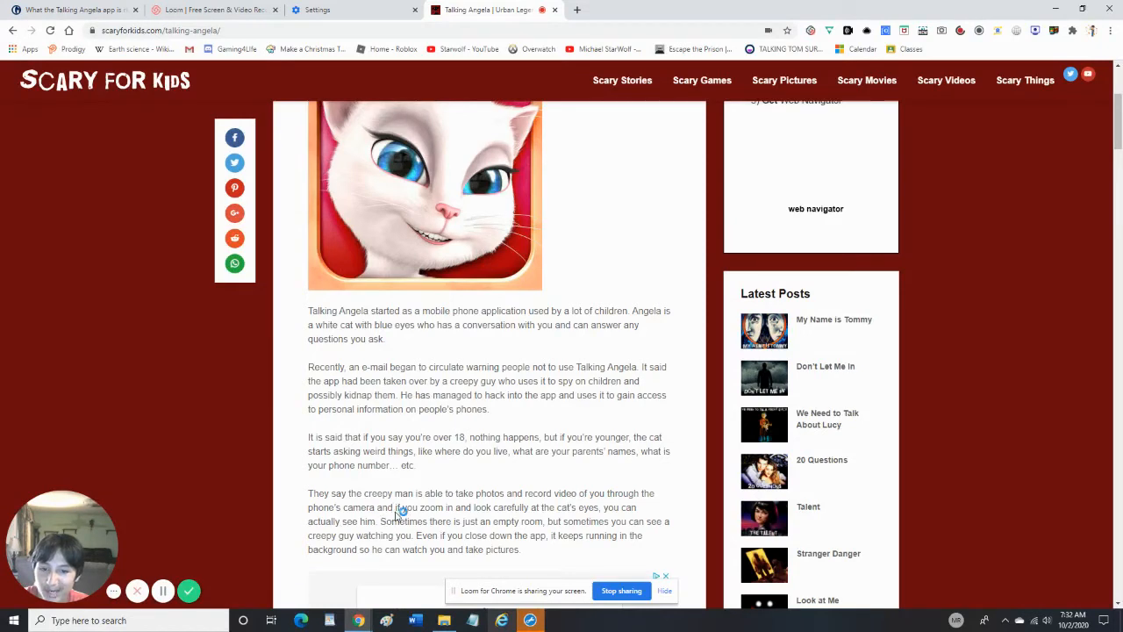
mouse_move(445, 520)
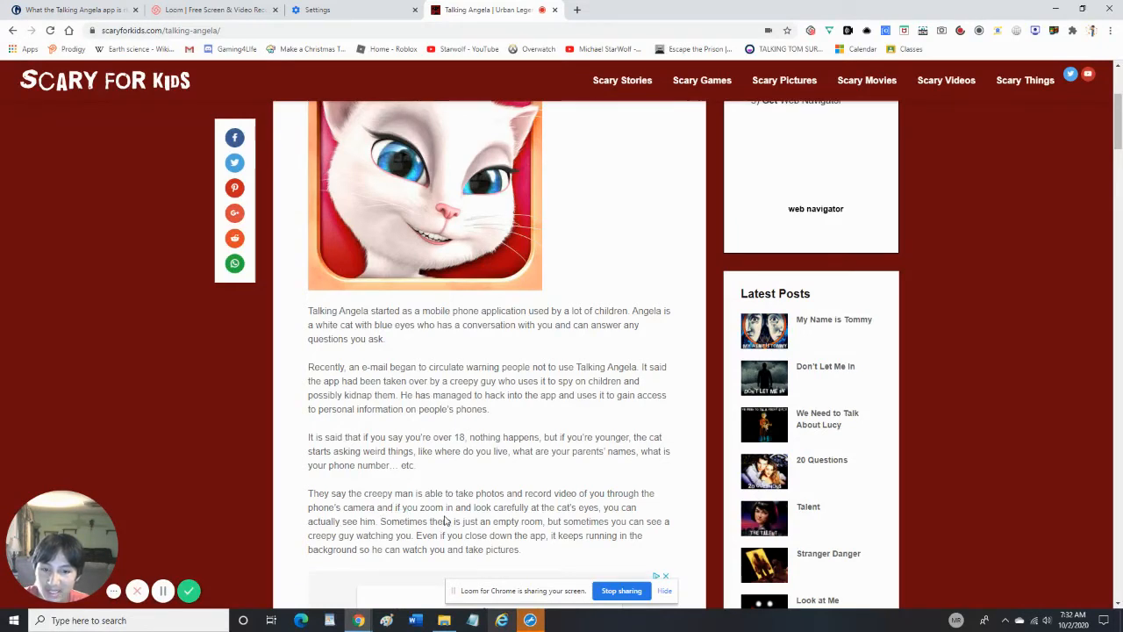
mouse_move(603, 448)
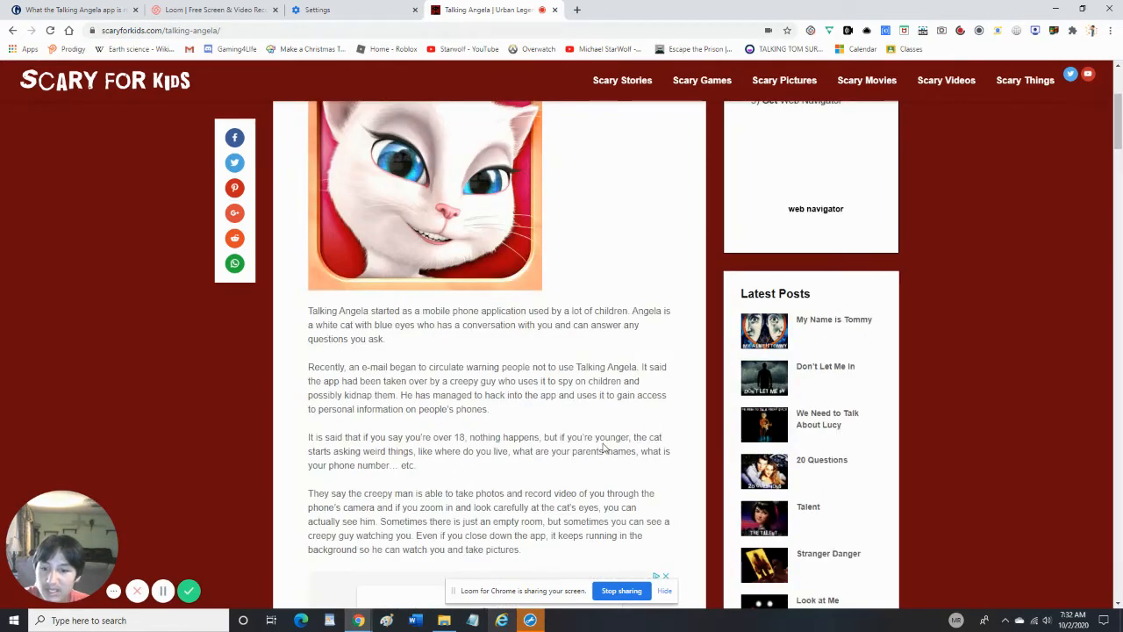
scroll("down", 3)
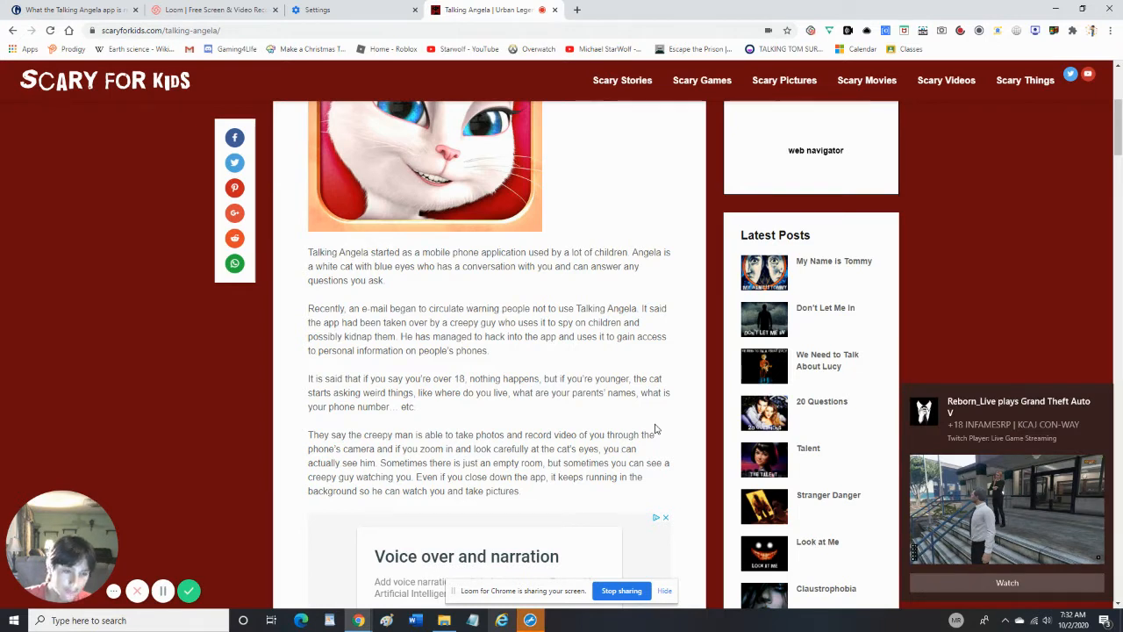
mouse_move(1081, 609)
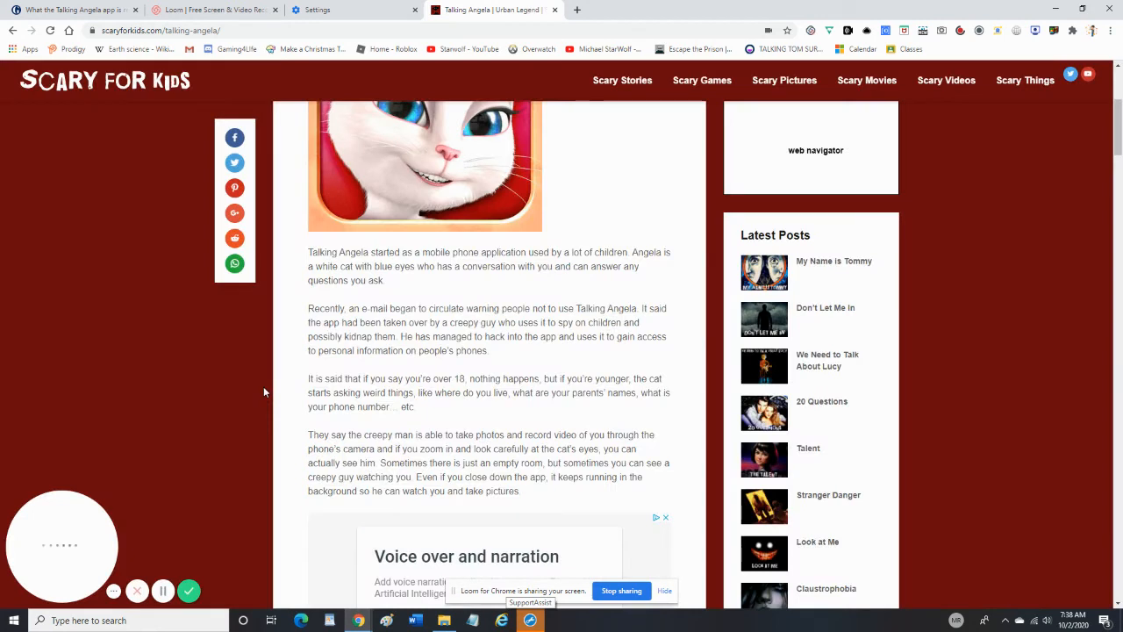
mouse_move(492, 418)
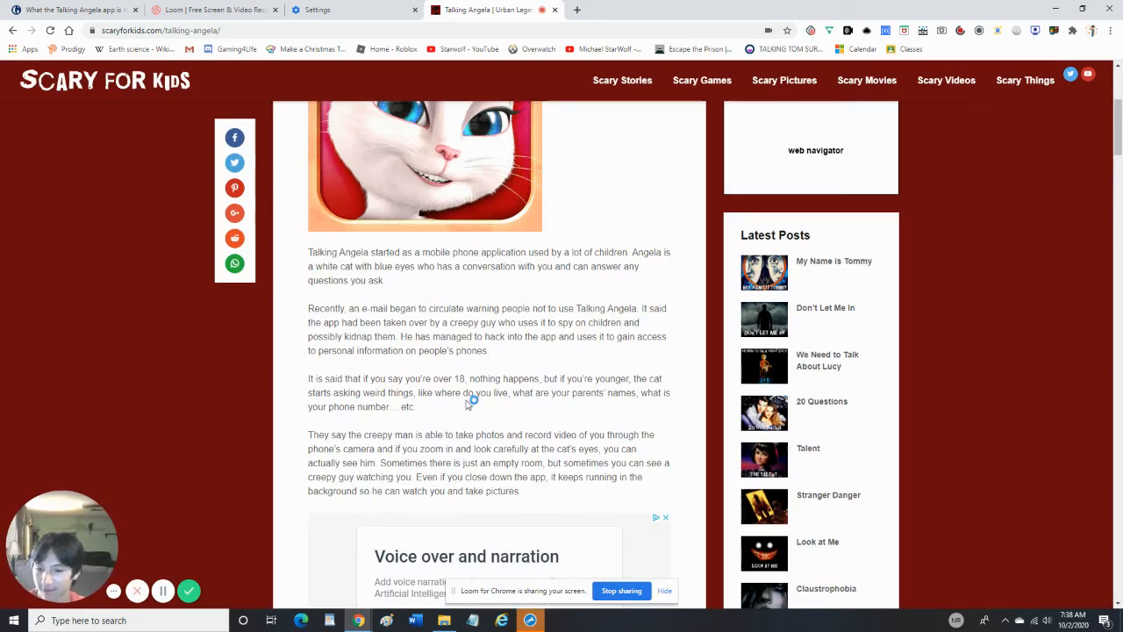
scroll("down", 3)
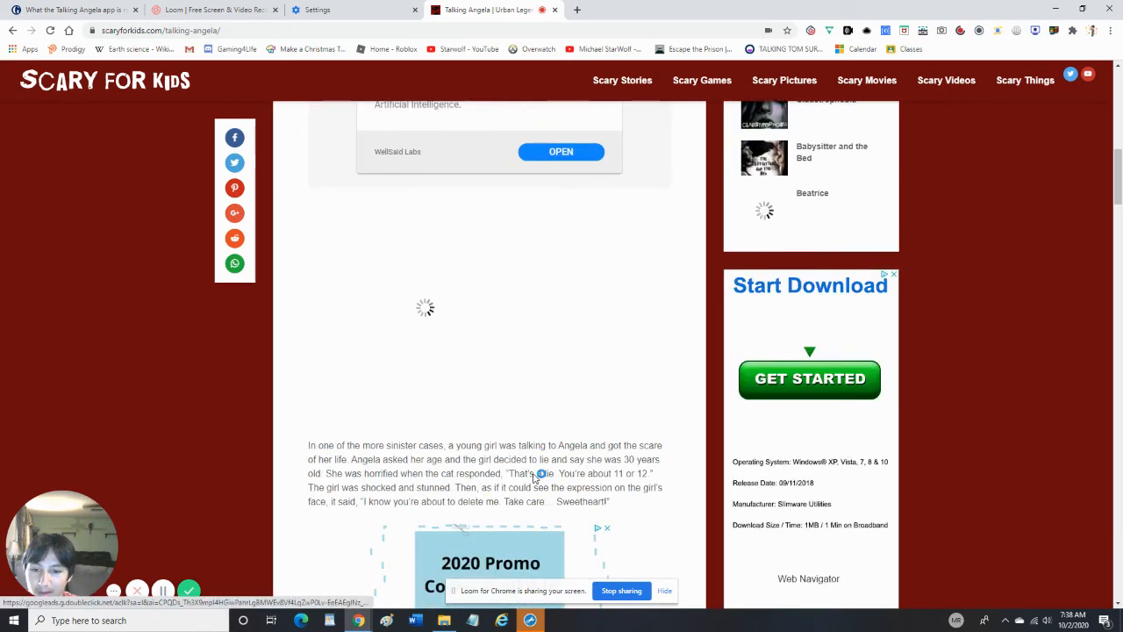
scroll("down", 3)
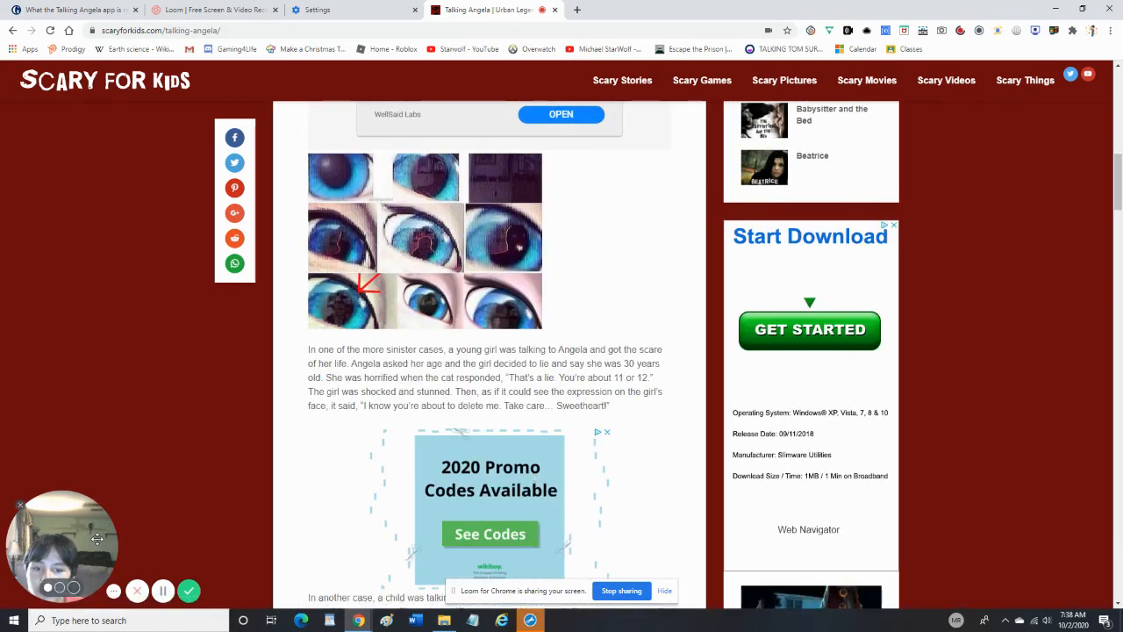
mouse_move(319, 304)
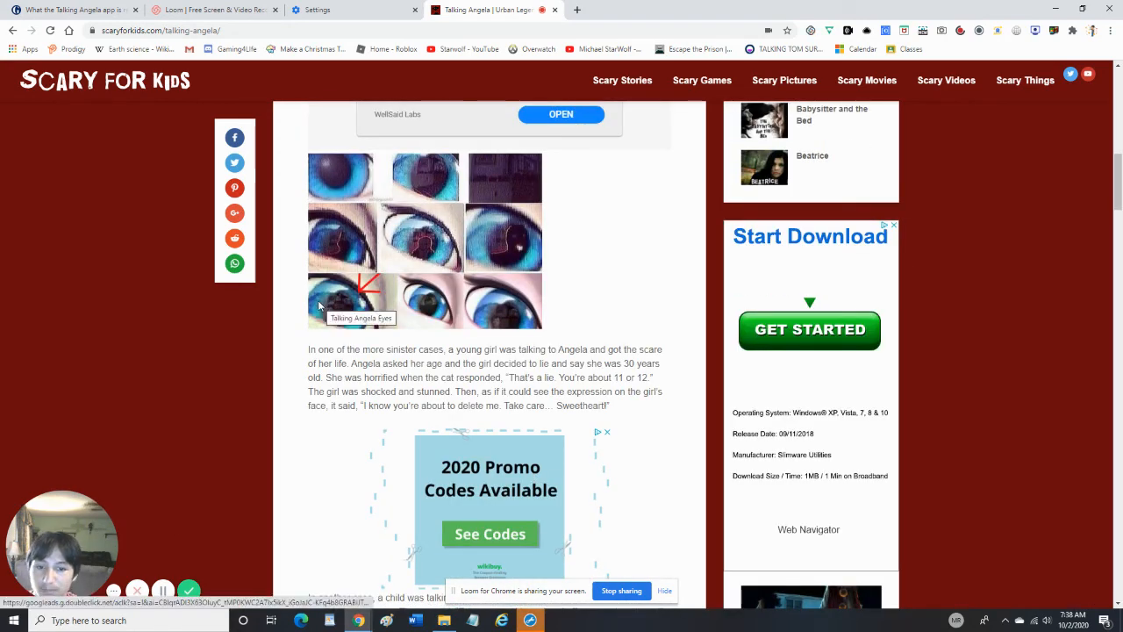
mouse_move(381, 374)
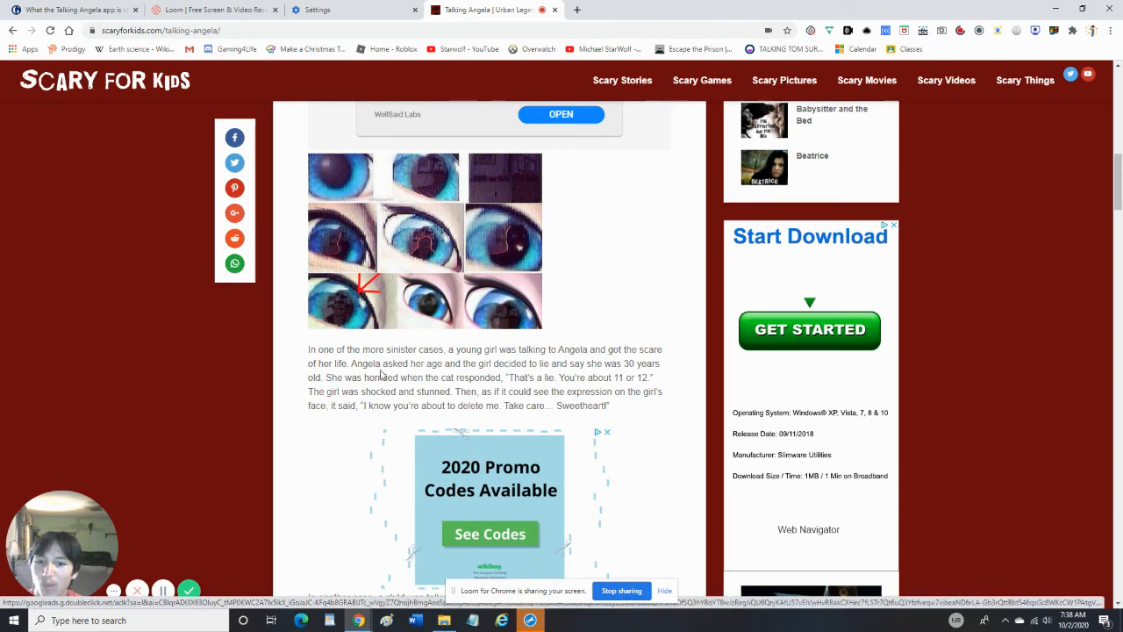
mouse_move(338, 358)
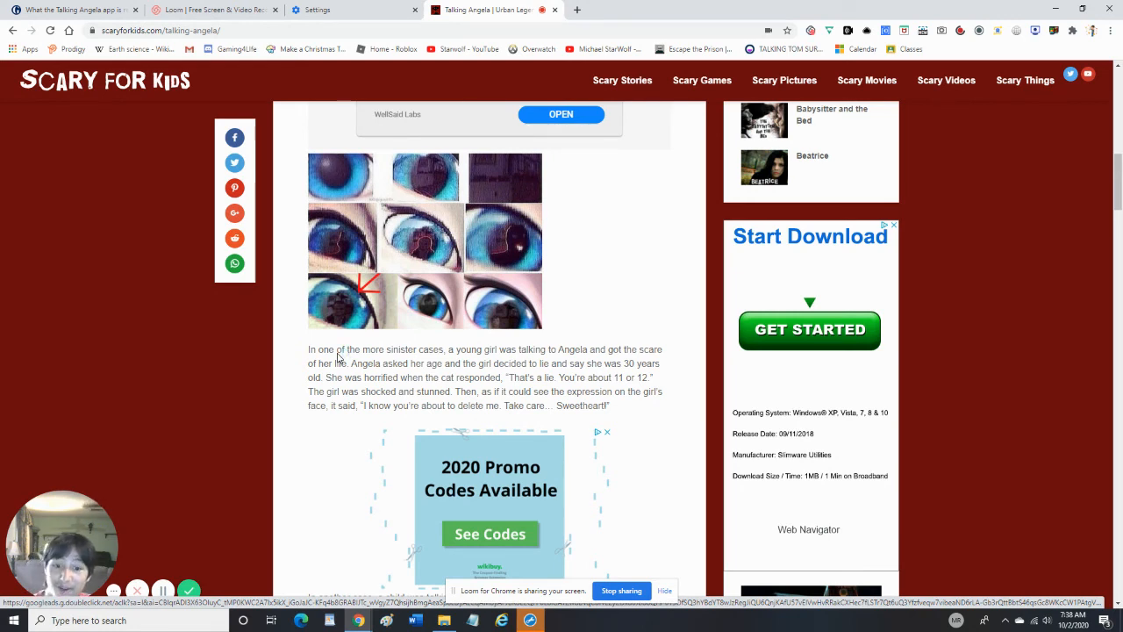
scroll("down", 3)
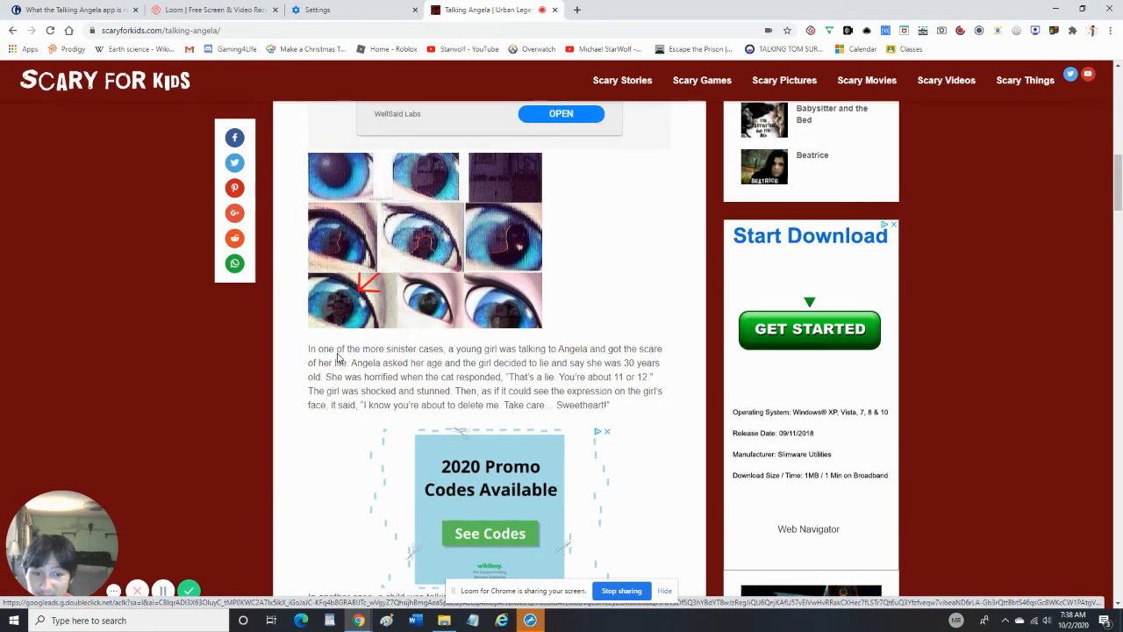
scroll("down", 3)
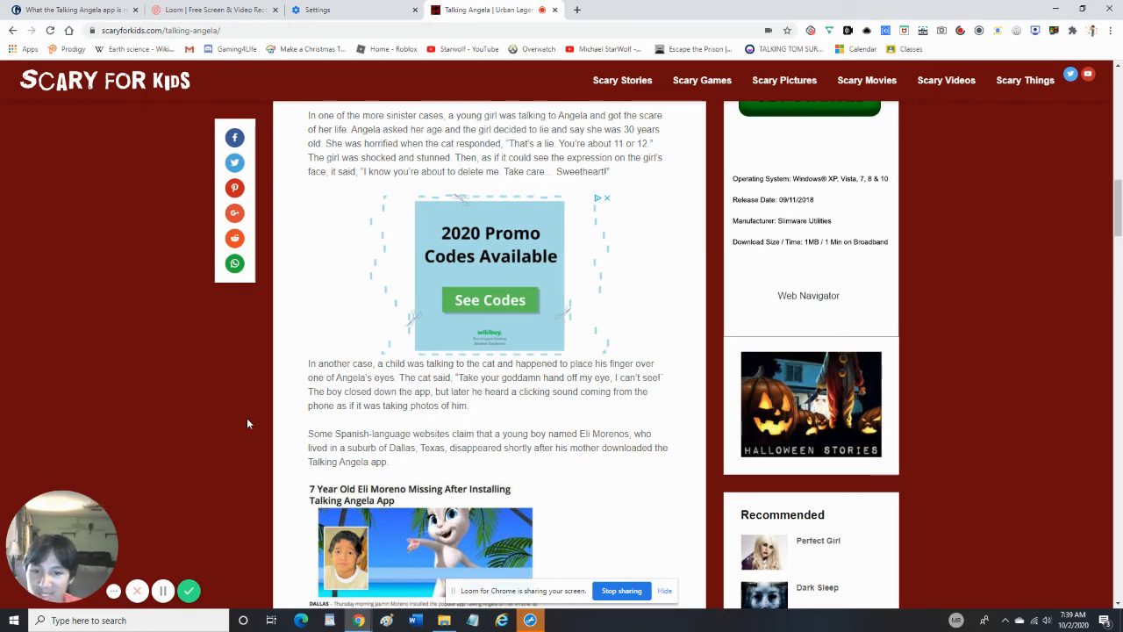
mouse_move(555, 418)
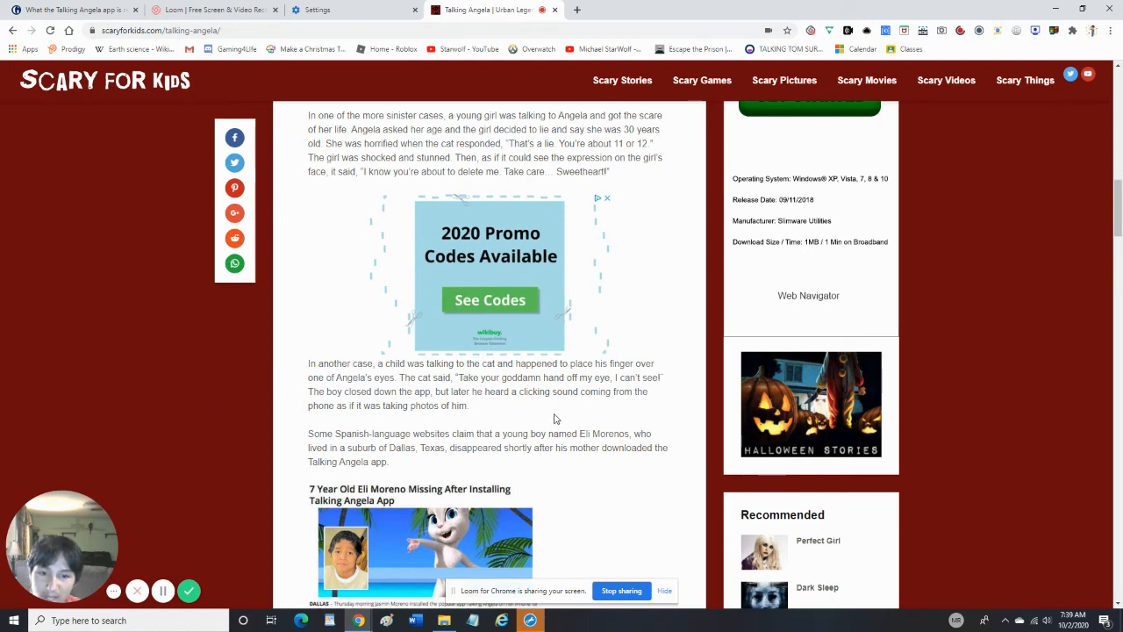
mouse_move(591, 457)
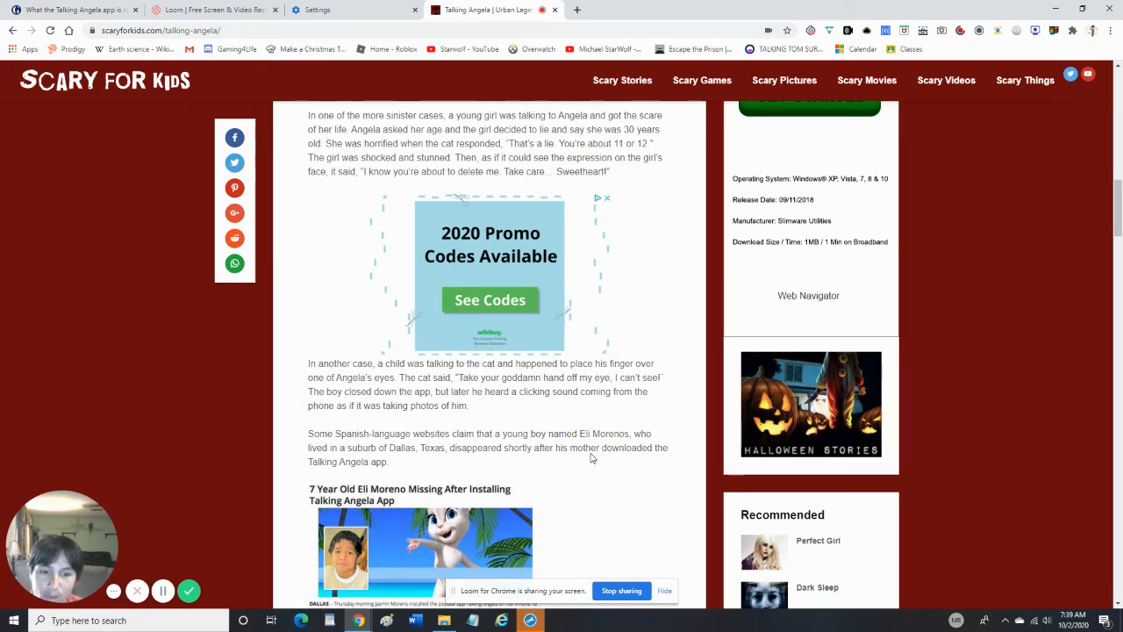
mouse_move(466, 432)
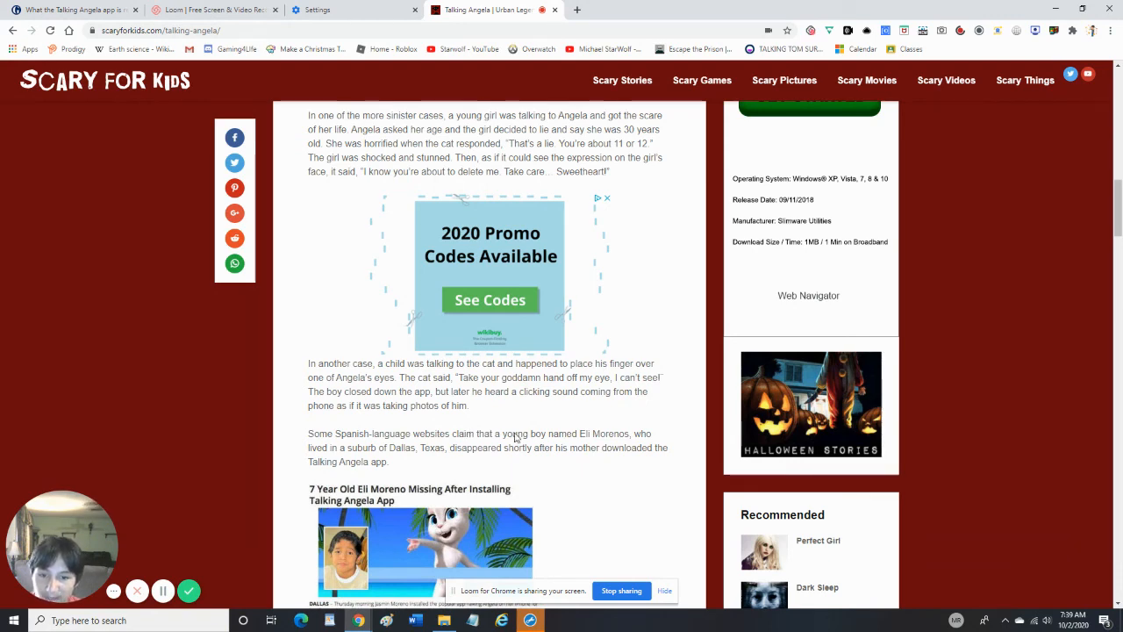
scroll("down", 3)
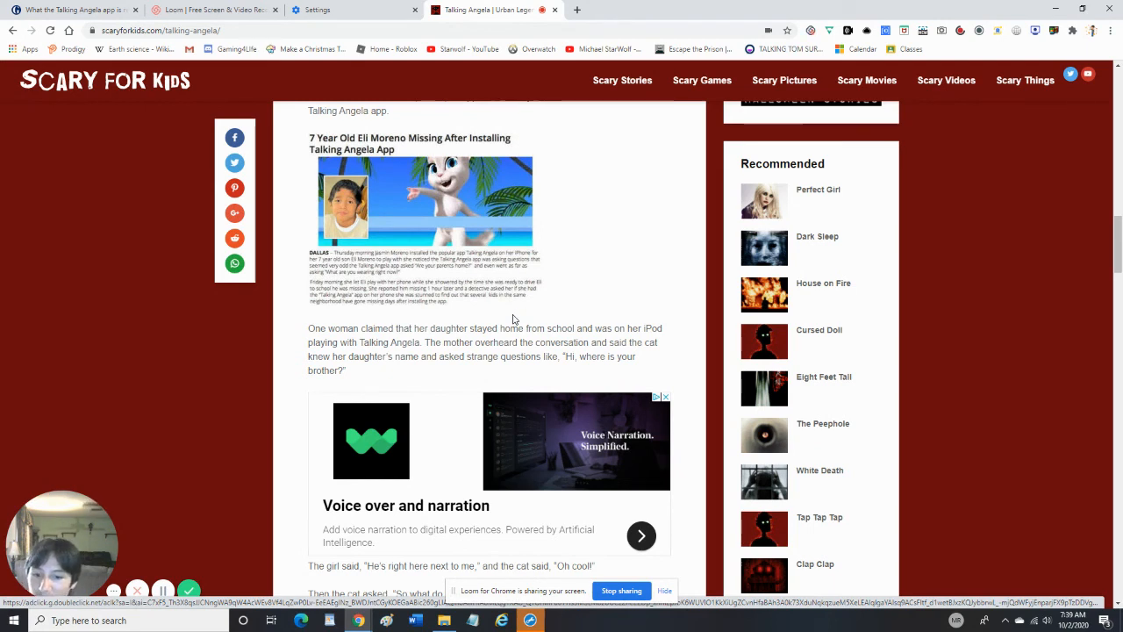
scroll("down", 3)
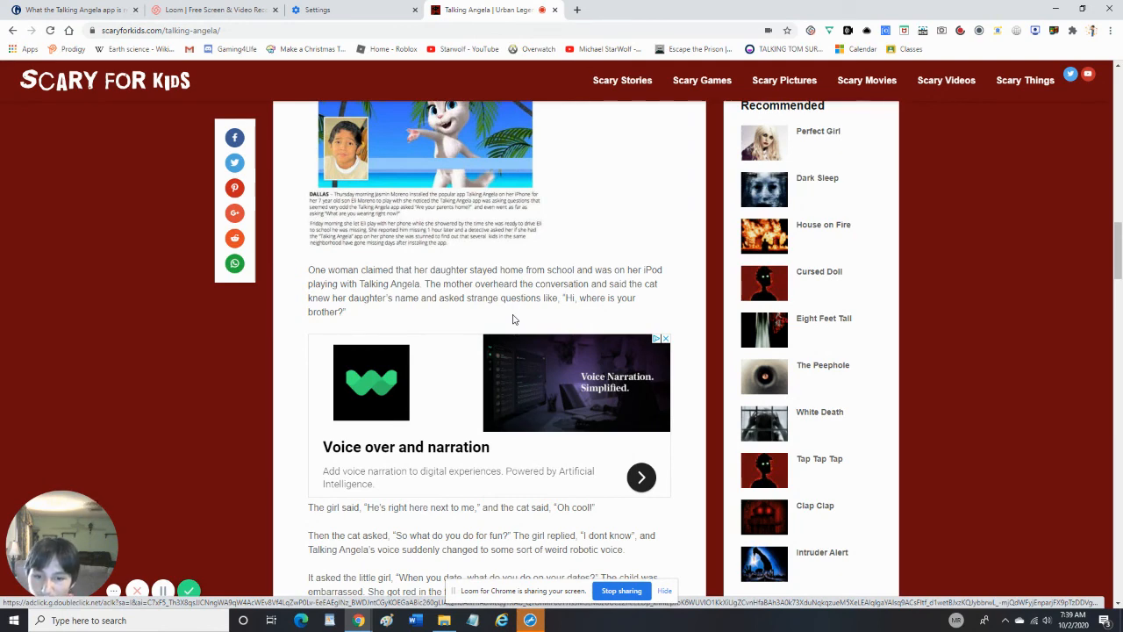
scroll("down", 3)
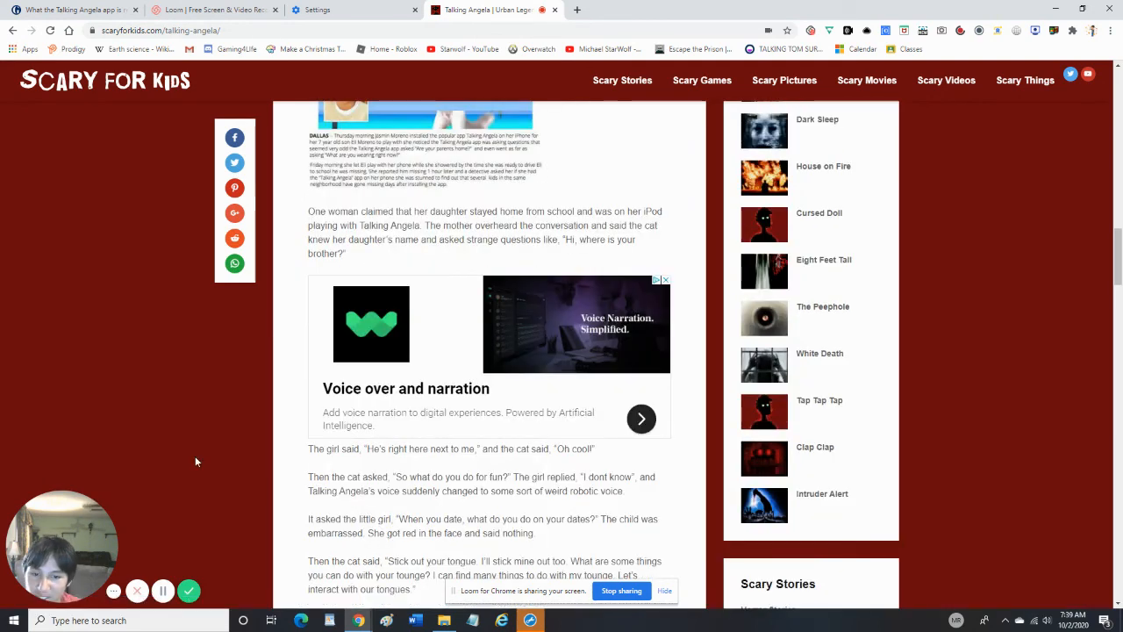
mouse_move(241, 489)
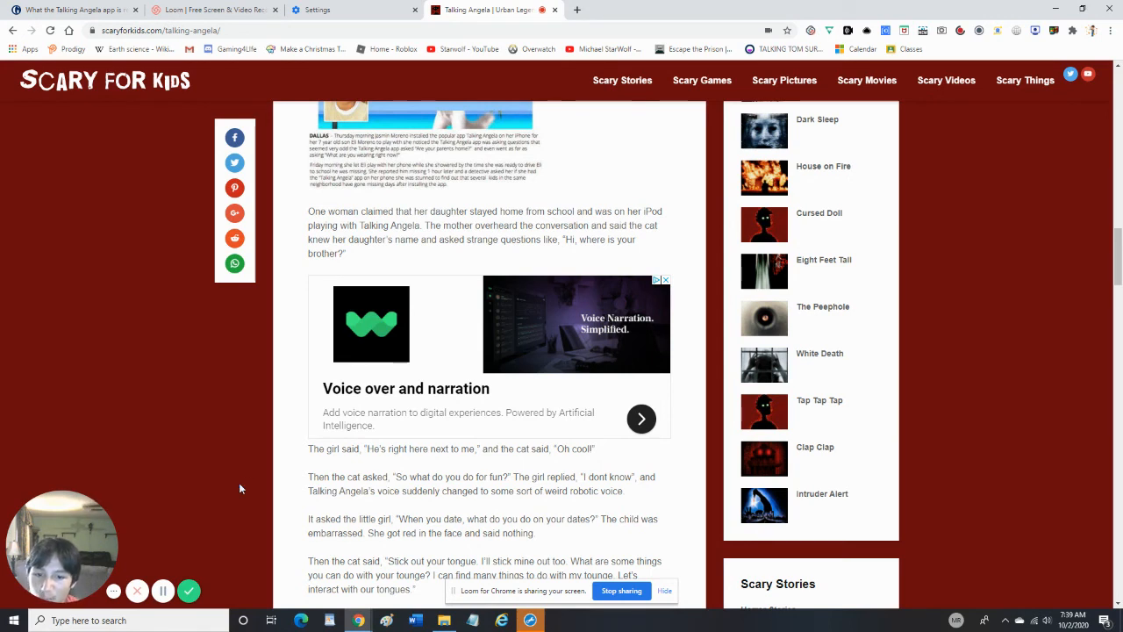
mouse_move(561, 514)
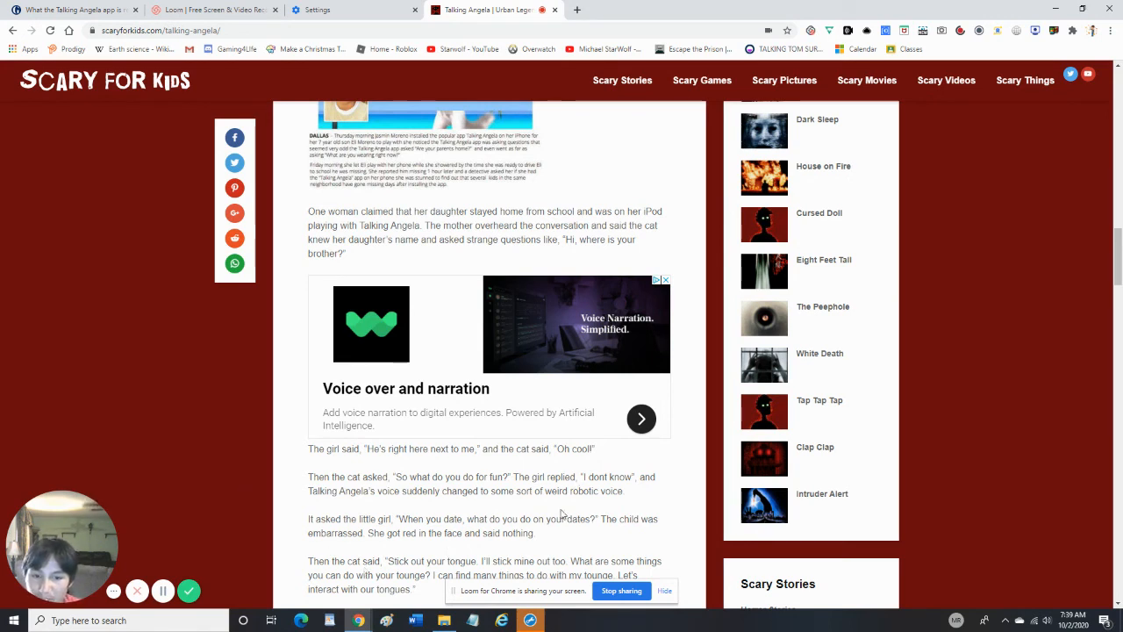
mouse_move(630, 565)
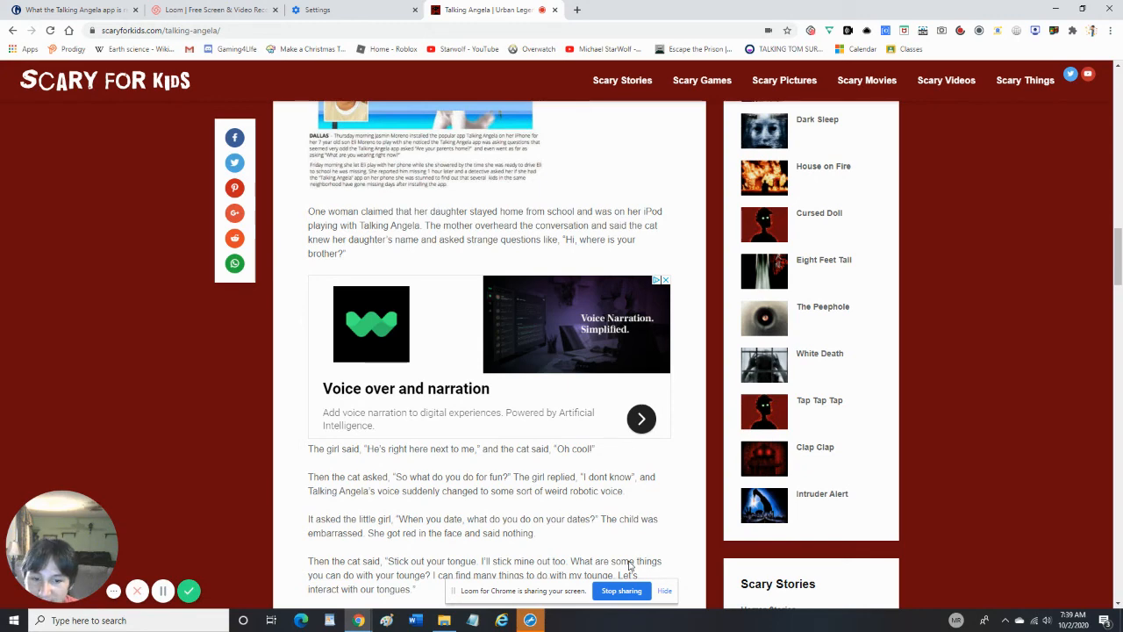
mouse_move(467, 525)
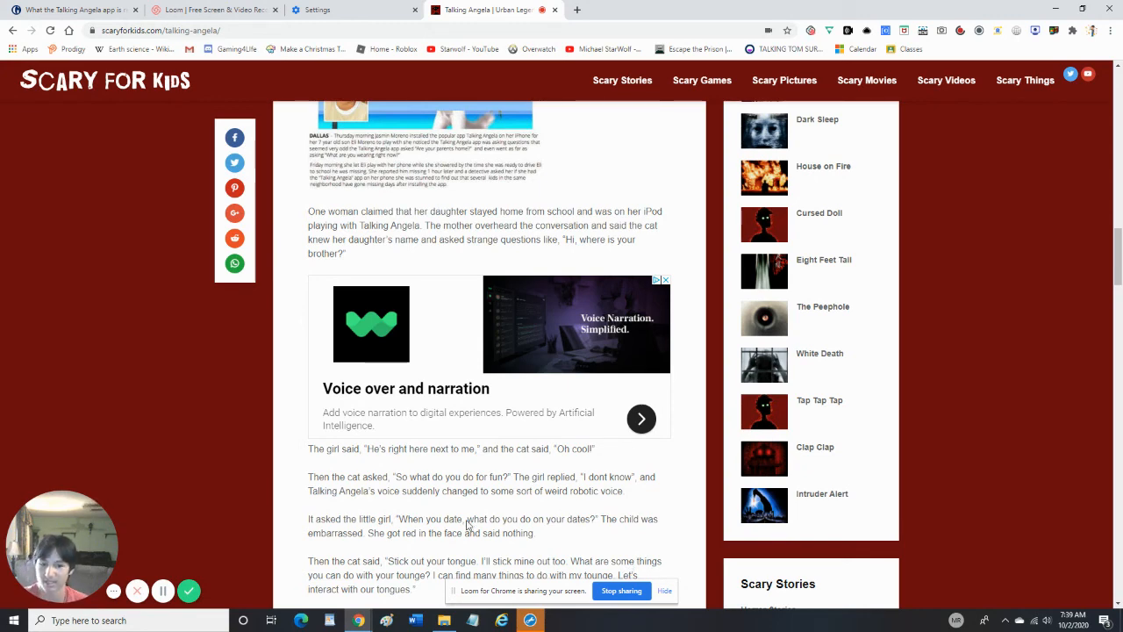
scroll("down", 3)
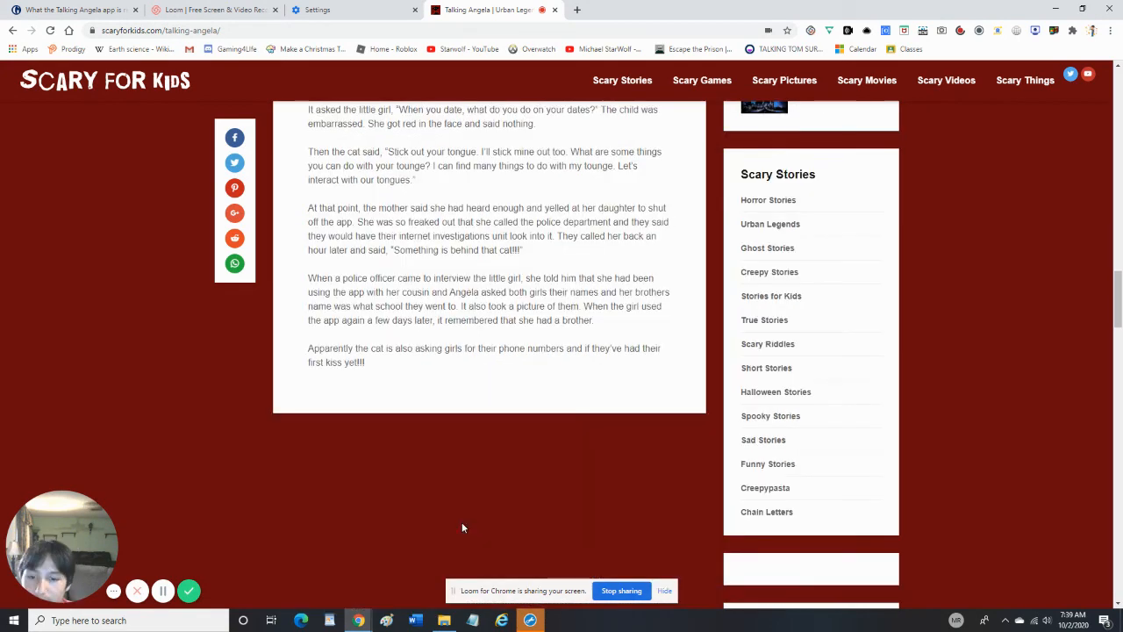
scroll("down", 3)
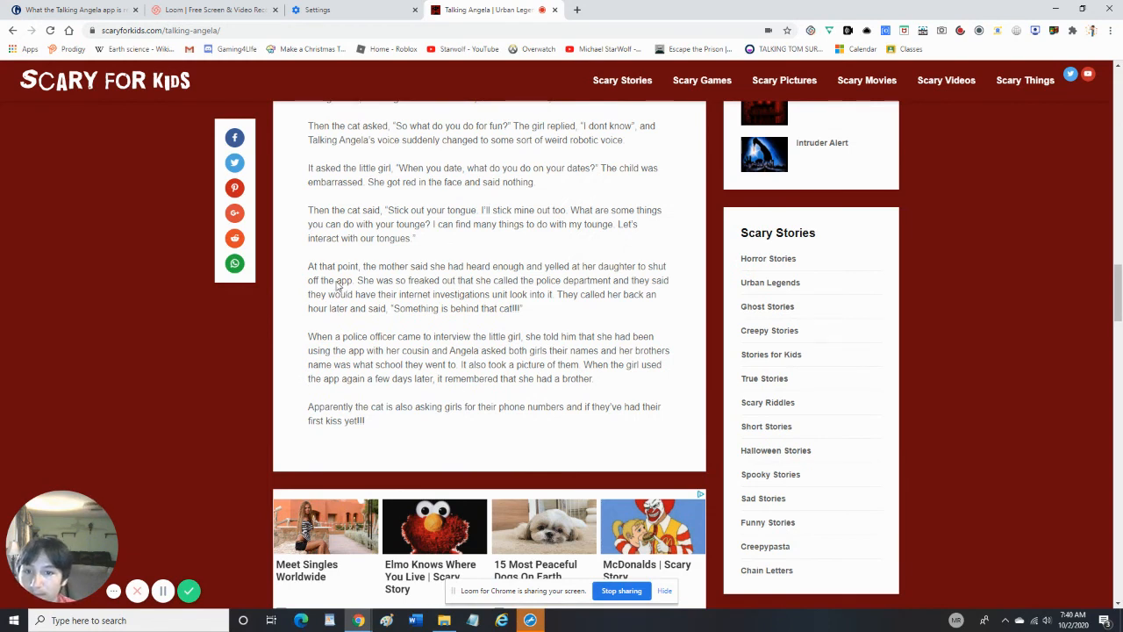
mouse_move(408, 277)
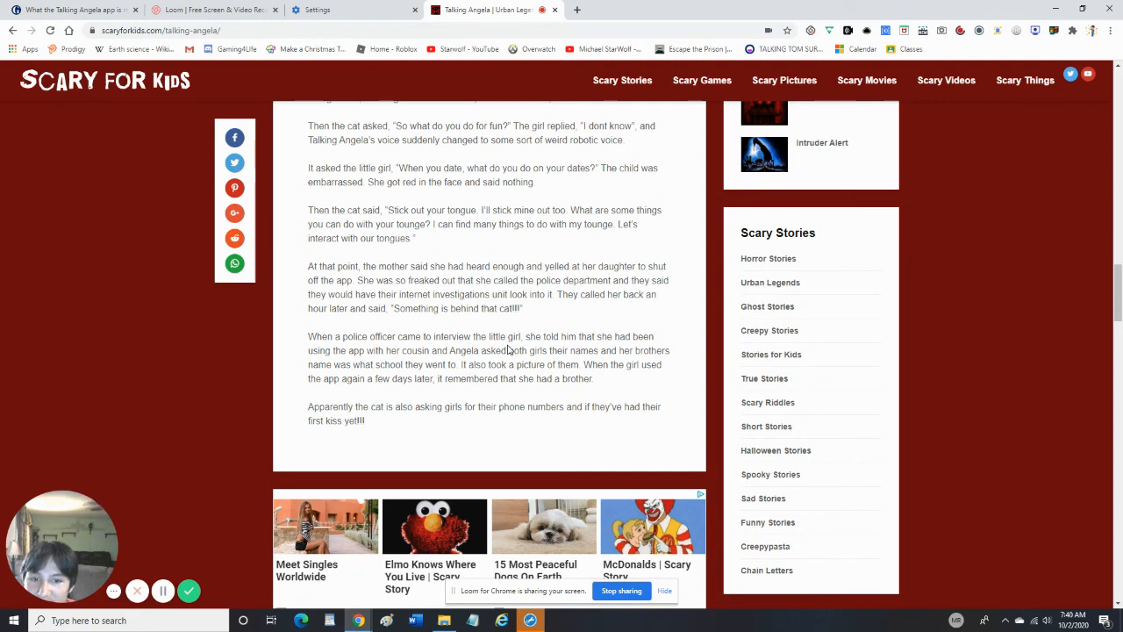
mouse_move(547, 507)
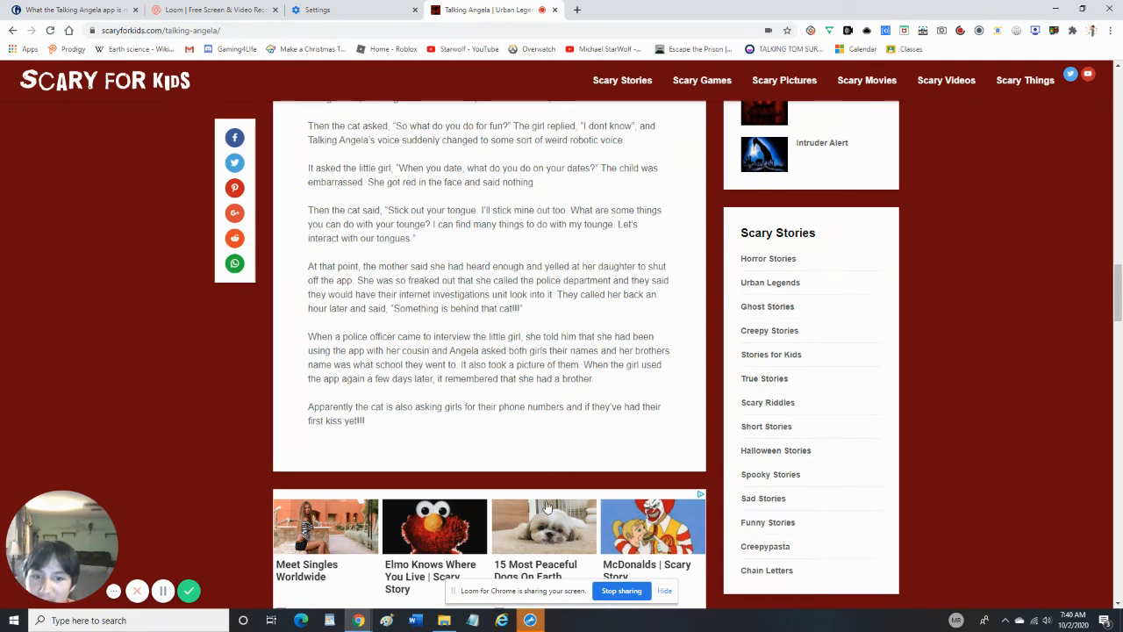
mouse_move(382, 378)
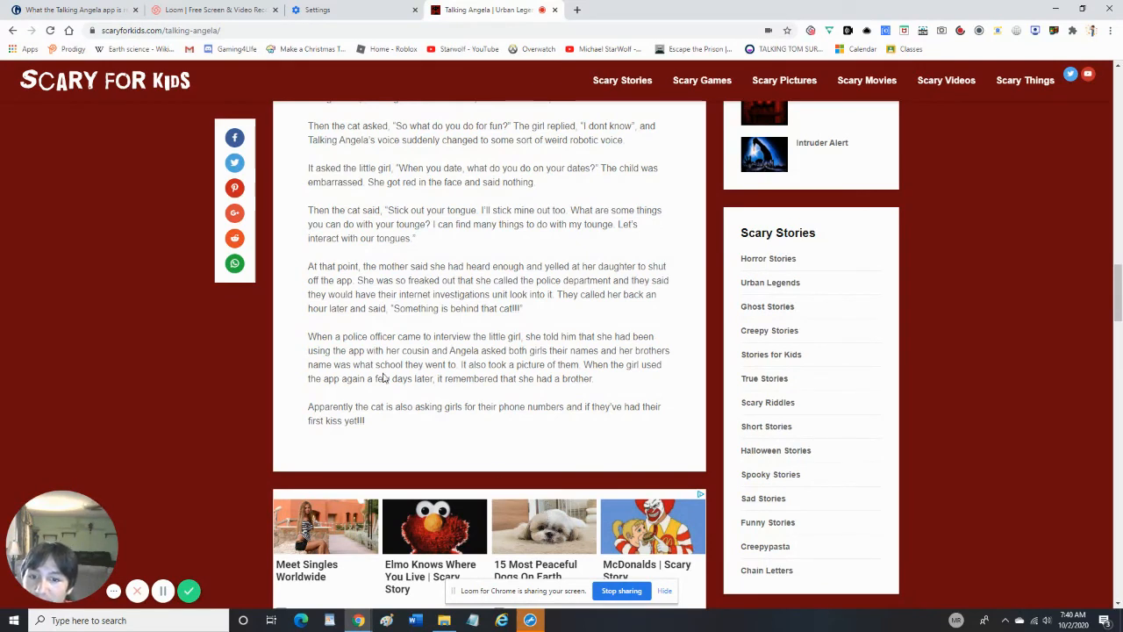
mouse_move(324, 384)
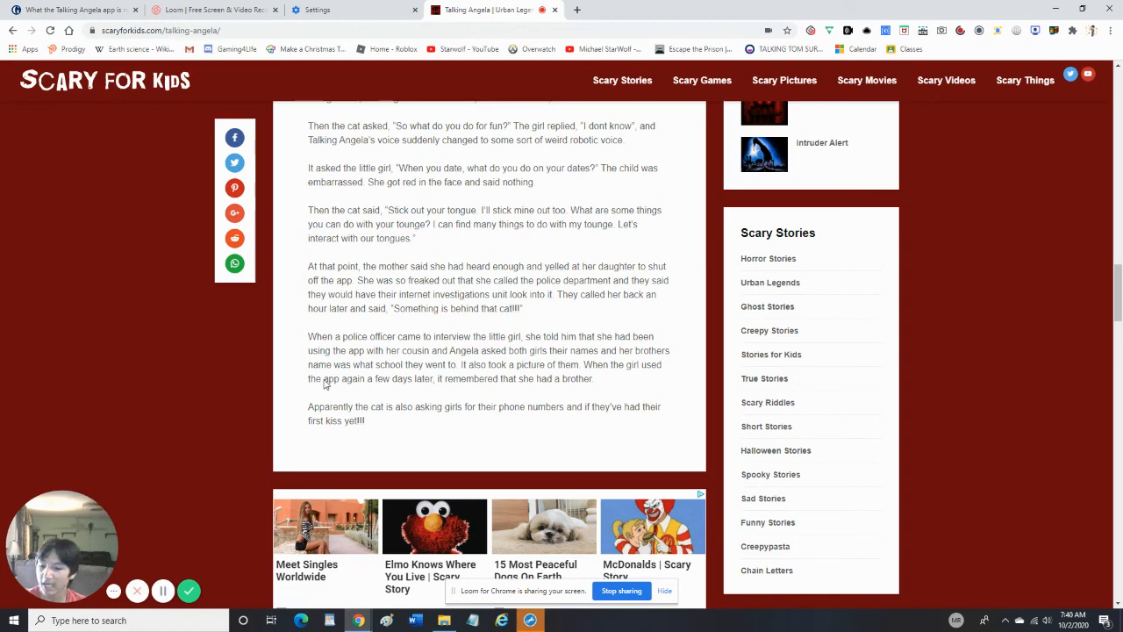
mouse_move(113, 590)
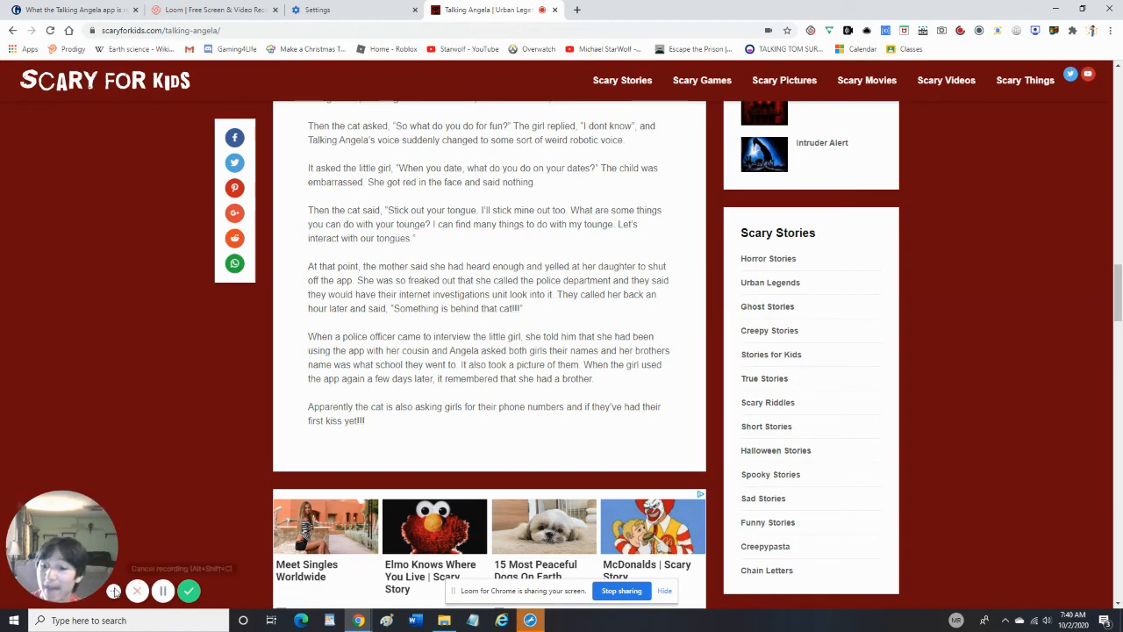